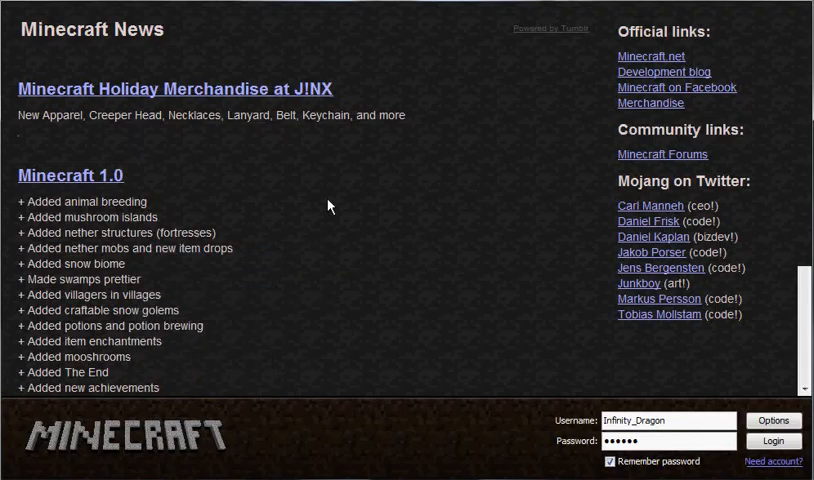
{"action": "mouse_move", "coordinate": [758, 8]}
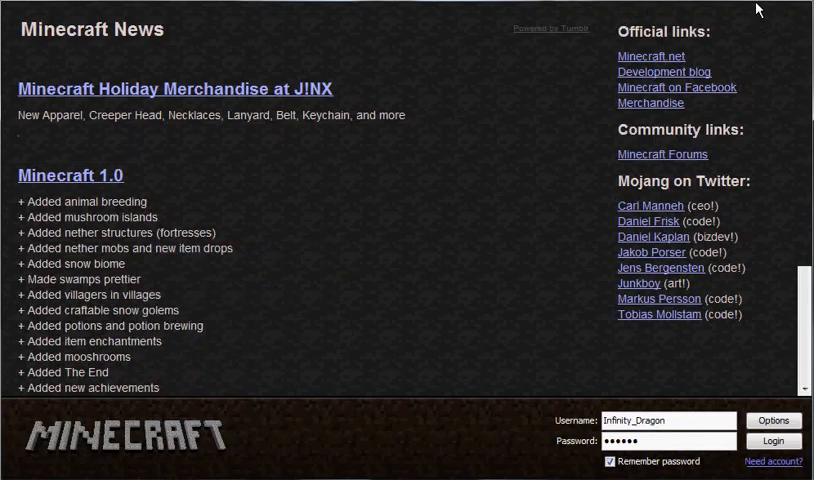
{"action": "mouse_move", "coordinate": [404, 54]}
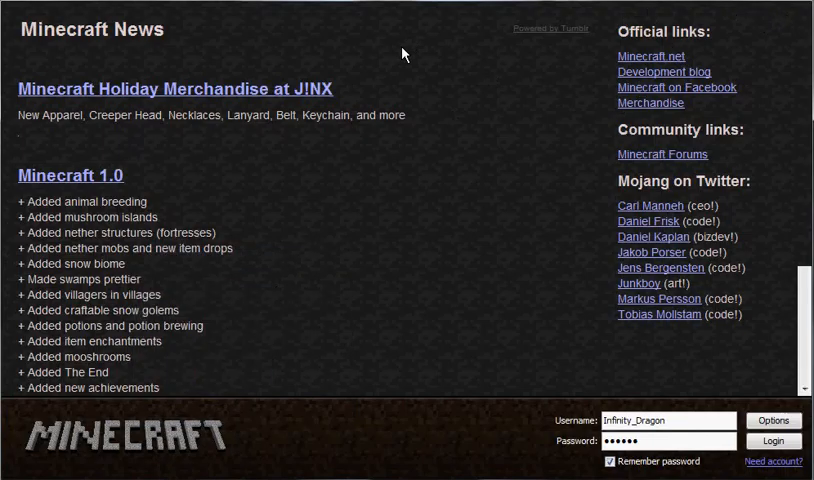
{"action": "mouse_move", "coordinate": [472, 244]}
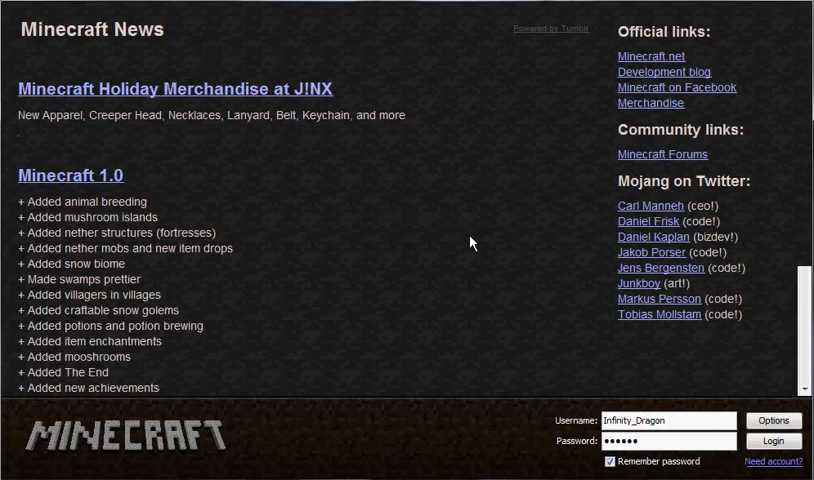
{"action": "mouse_move", "coordinate": [336, 140]}
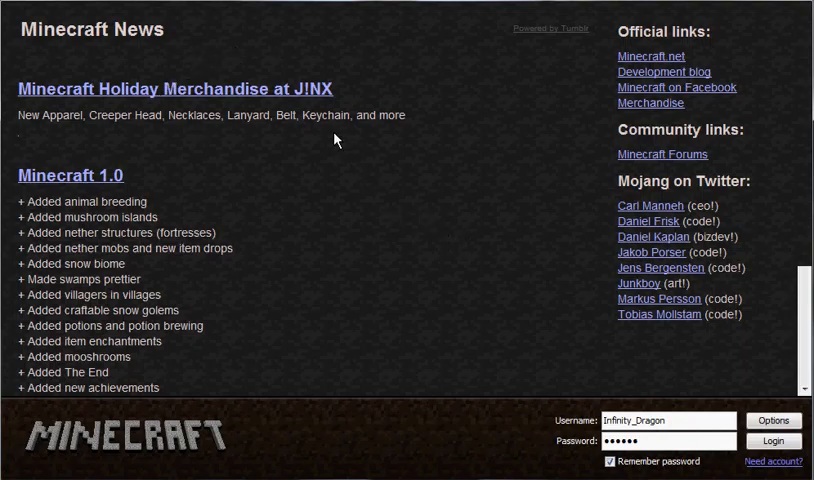
{"action": "mouse_move", "coordinate": [308, 176]}
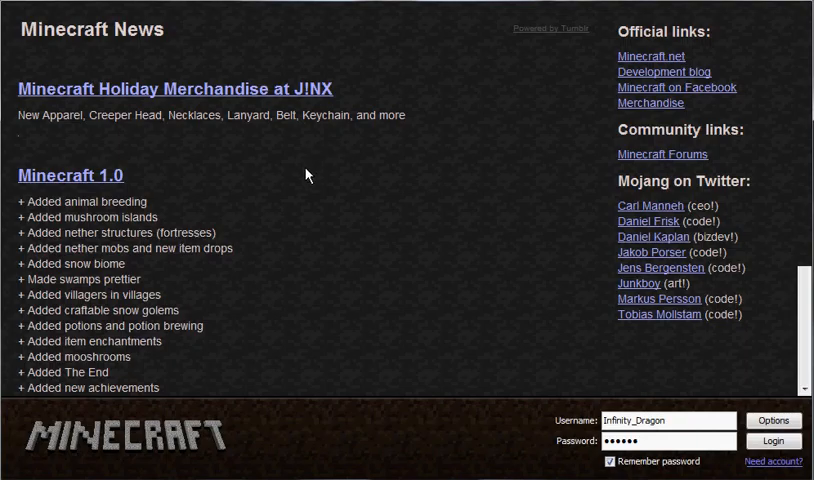
{"action": "mouse_move", "coordinate": [316, 178]}
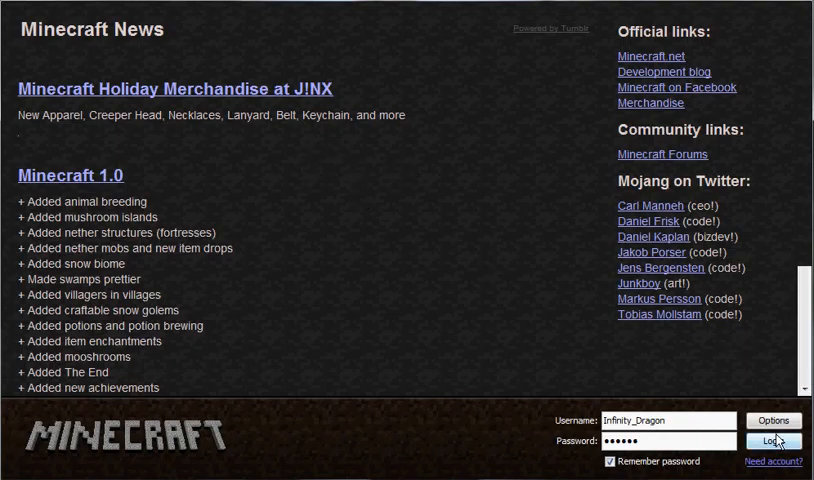
{"action": "mouse_move", "coordinate": [360, 376]}
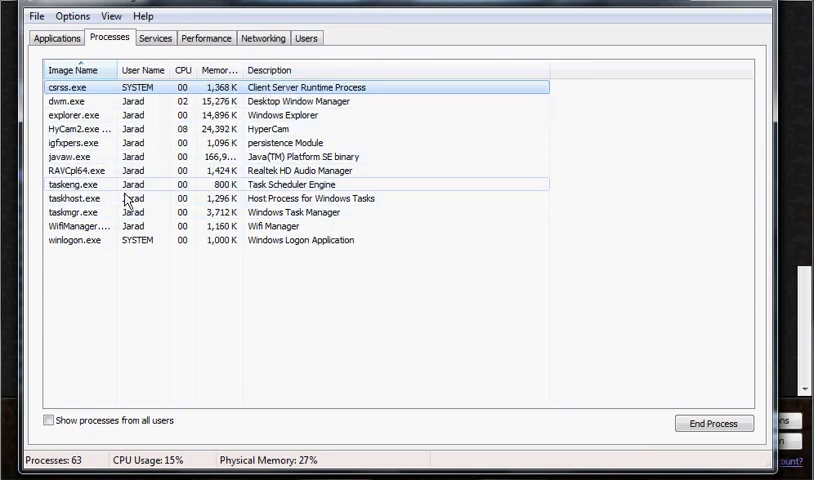
Bring up the process actions for javaw.exe after dismissing the taskeng.exe menu
{"action": "right_click", "coordinate": [72, 184]}
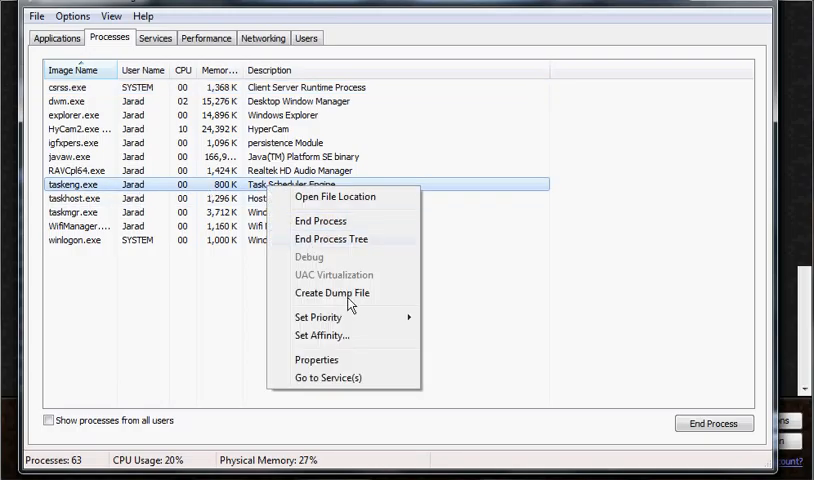
{"action": "left_click", "coordinate": [318, 316]}
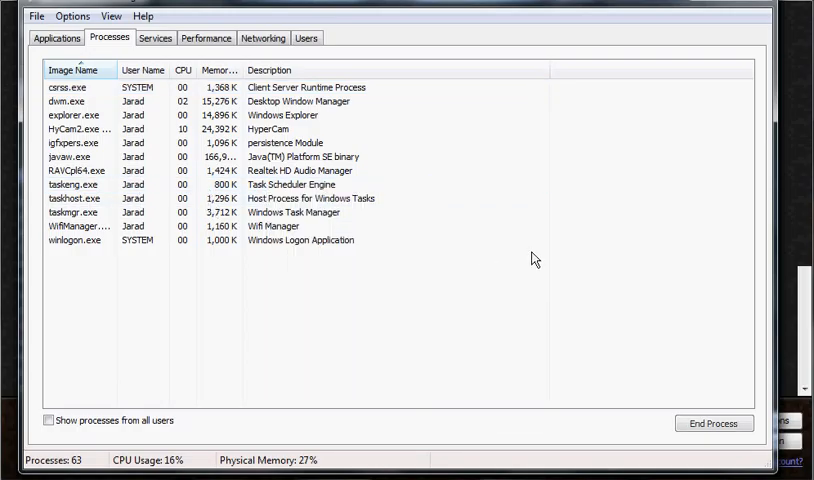
{"action": "right_click", "coordinate": [70, 156]}
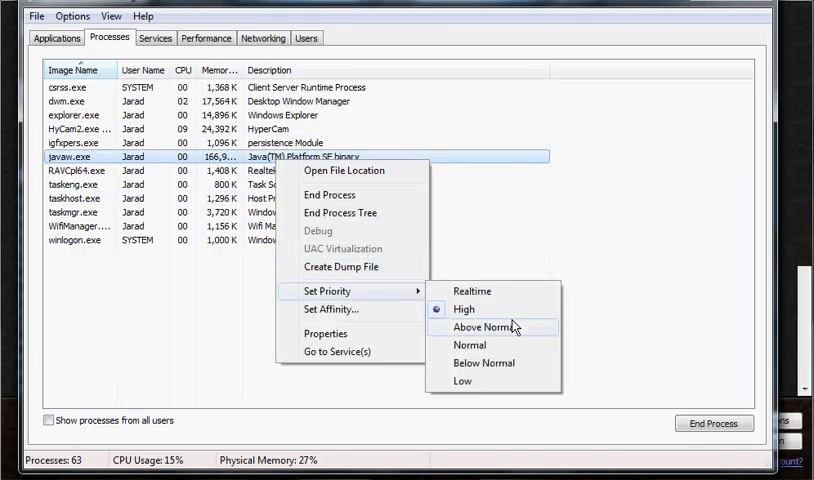
{"action": "mouse_move", "coordinate": [496, 310]}
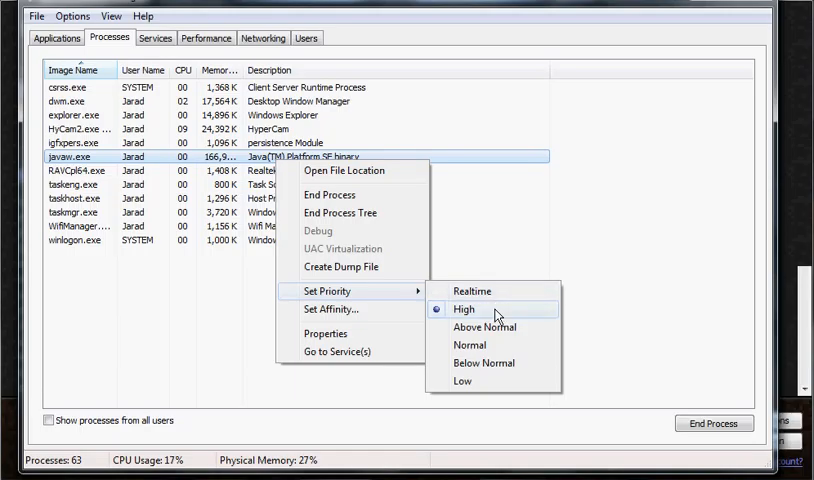
{"action": "mouse_move", "coordinate": [378, 80]}
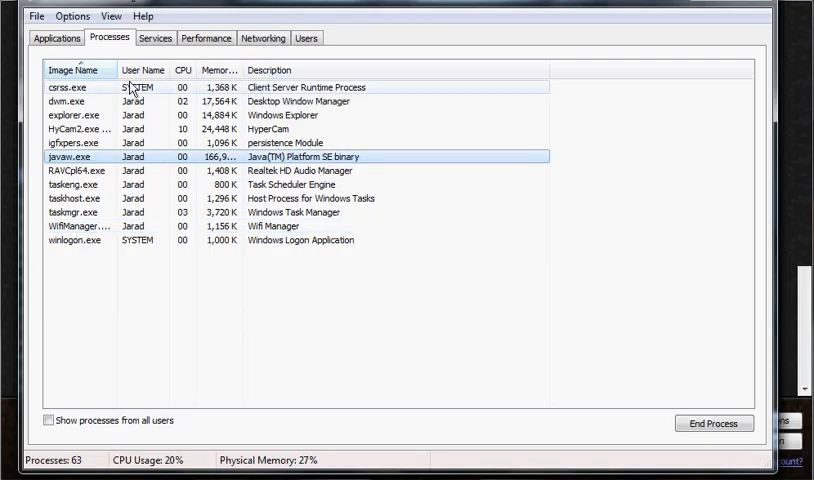
{"action": "mouse_move", "coordinate": [238, 228]}
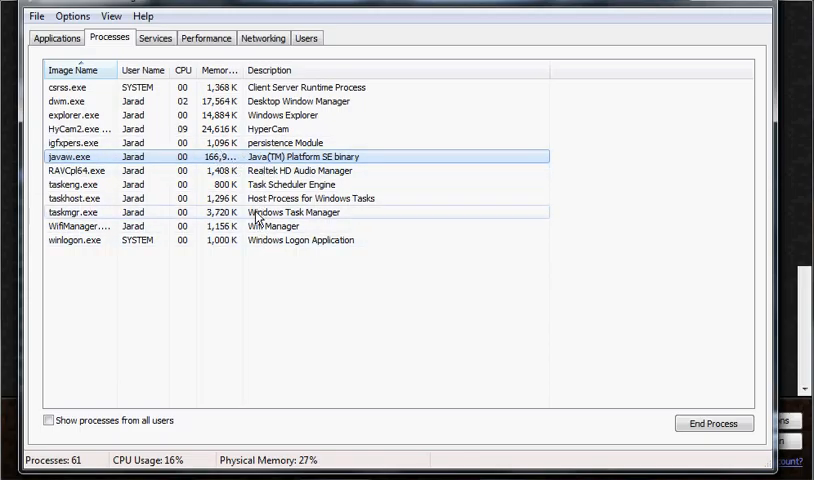
{"action": "left_click", "coordinate": [76, 156]}
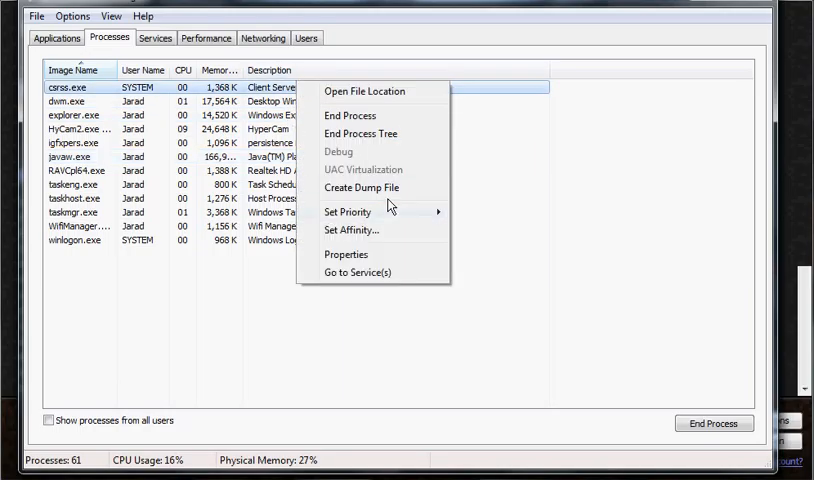
{"action": "left_click", "coordinate": [348, 212]}
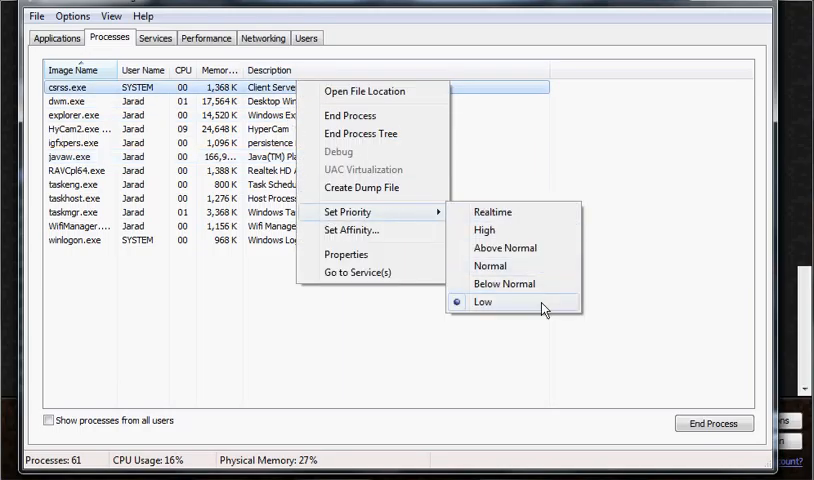
{"action": "mouse_move", "coordinate": [604, 204]}
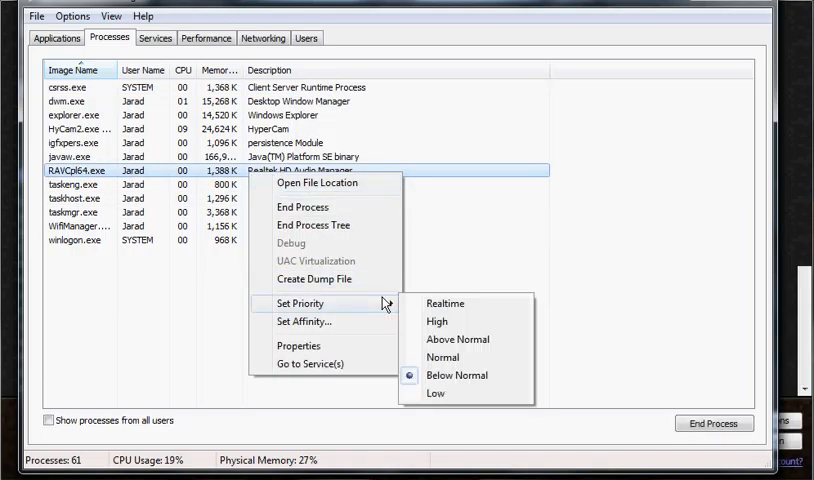
{"action": "mouse_move", "coordinate": [564, 208]}
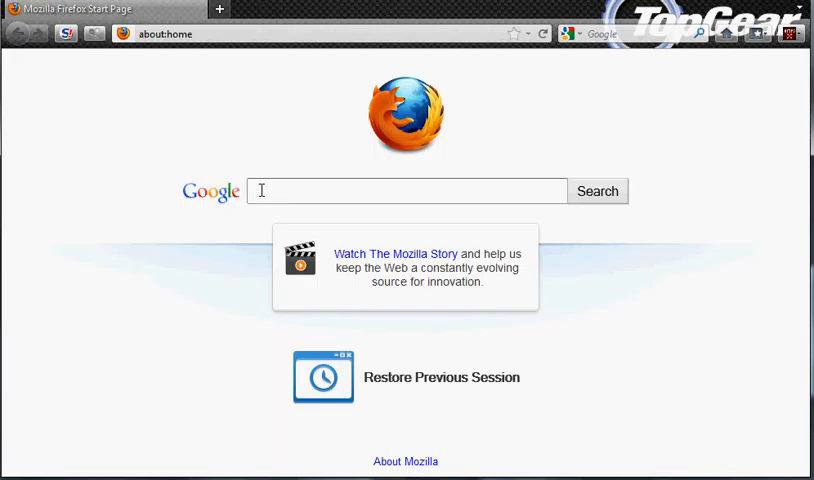
Search Google for 64 bit Java and pick the download.cnet.com JRE (64-Bit) result
{"action": "type", "text": "j"}
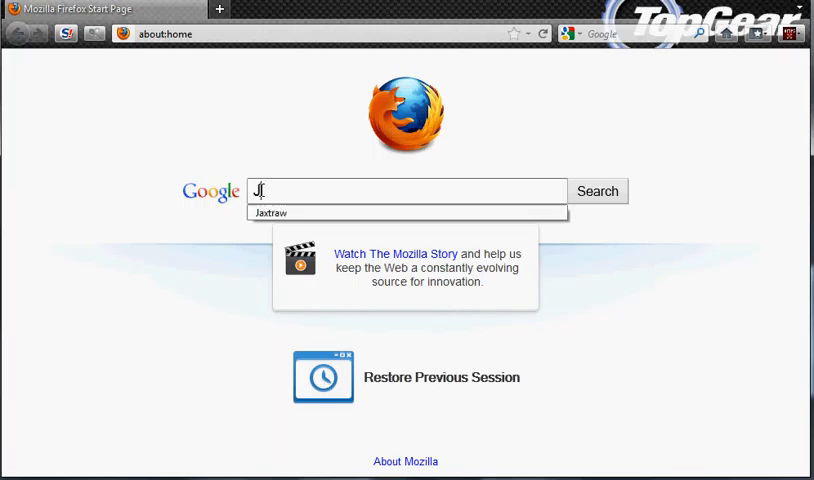
{"action": "type", "text": "ava"}
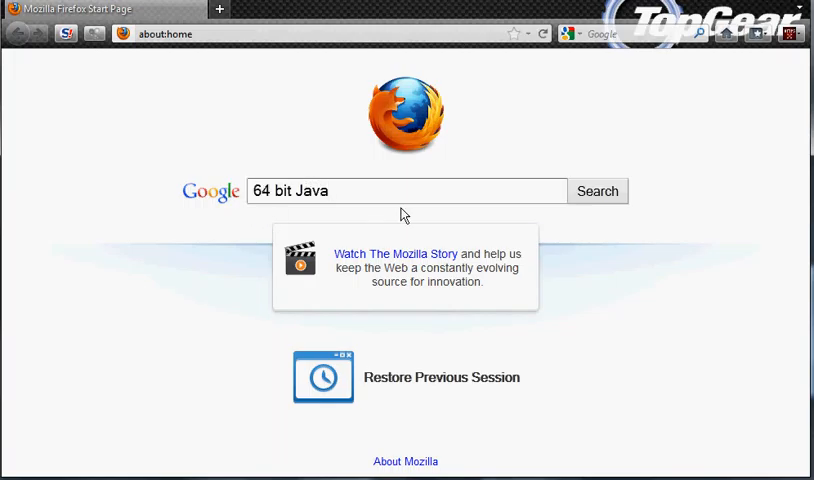
{"action": "left_click", "coordinate": [596, 190]}
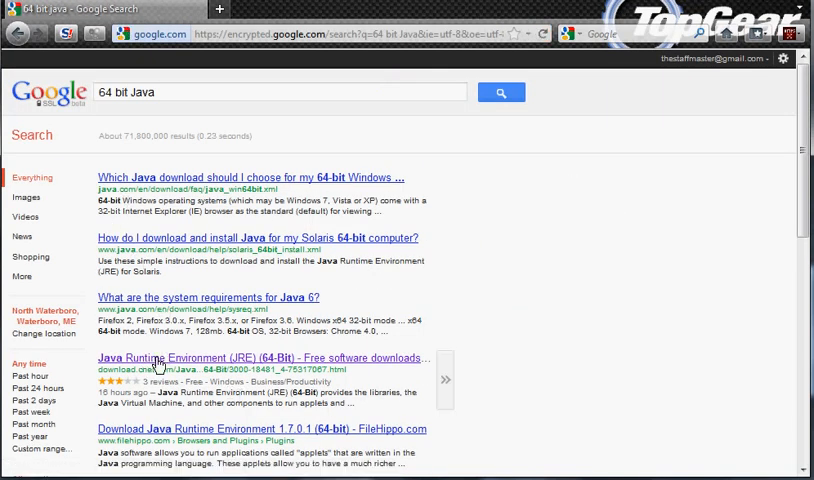
{"action": "left_click", "coordinate": [258, 356]}
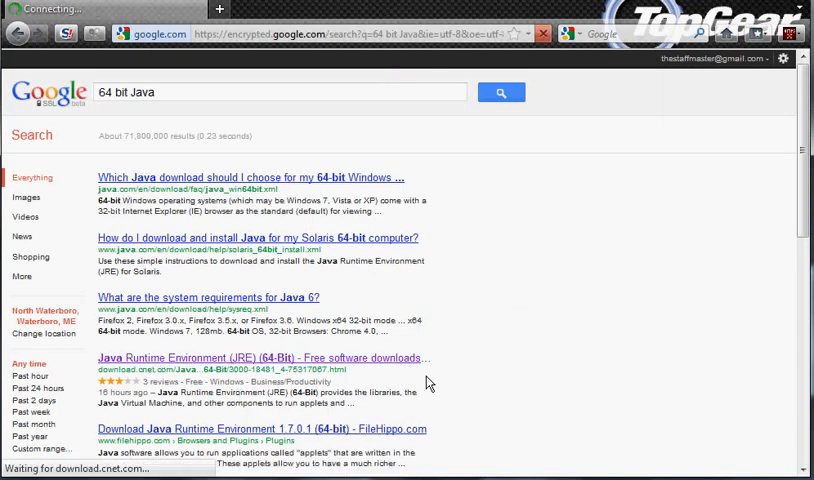
{"action": "left_click", "coordinate": [260, 356]}
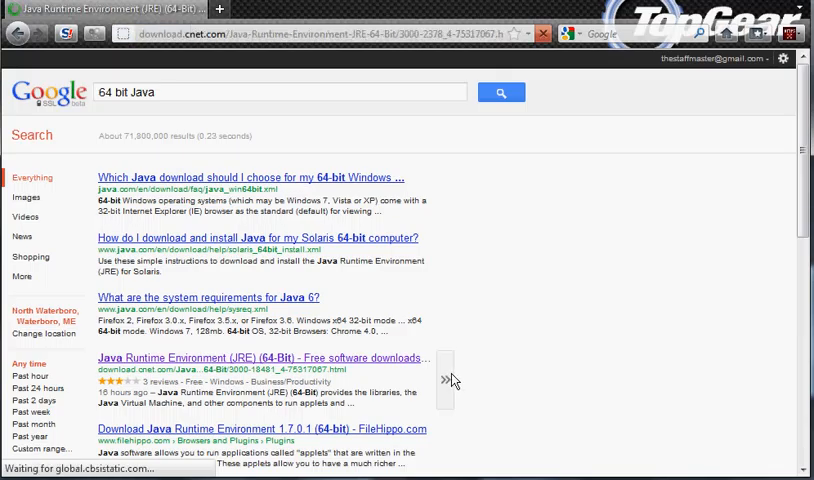
Review the CNET JRE 64-Bit page: version 7 Update 1, 20.33MB, free, description and Quick Specs
{"action": "left_click", "coordinate": [248, 358]}
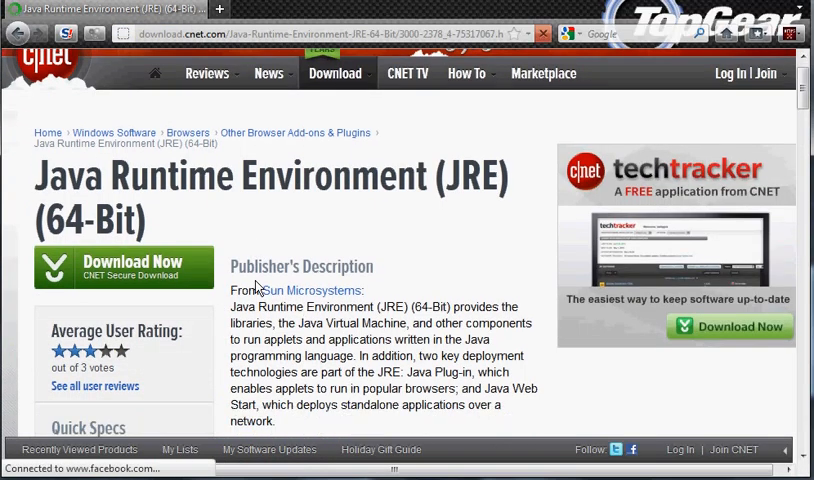
{"action": "scroll", "scroll_direction": "down", "scroll_amount": 3}
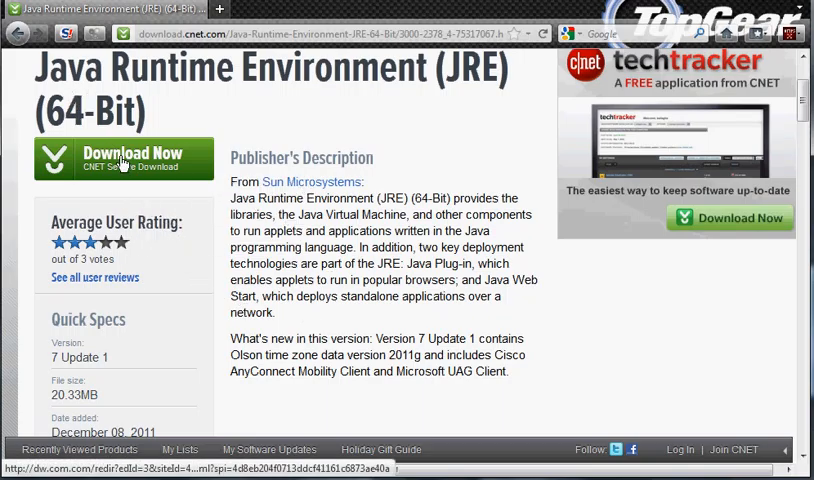
{"action": "mouse_move", "coordinate": [324, 292]}
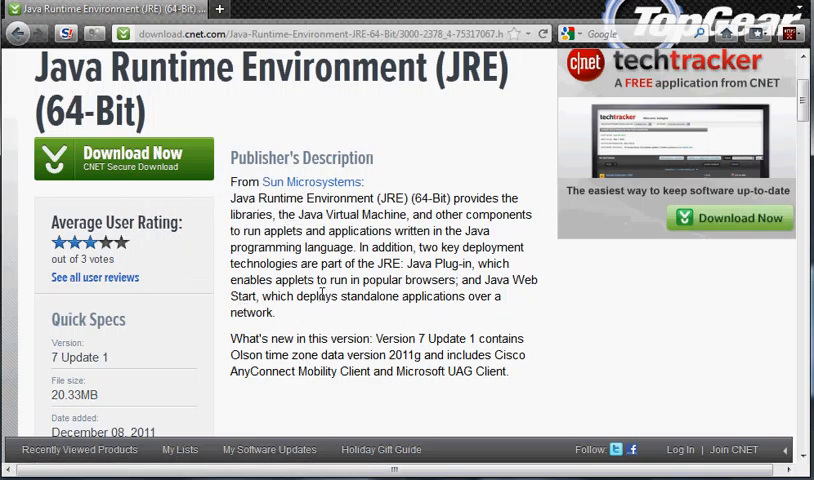
{"action": "scroll", "scroll_direction": "up", "scroll_amount": 3}
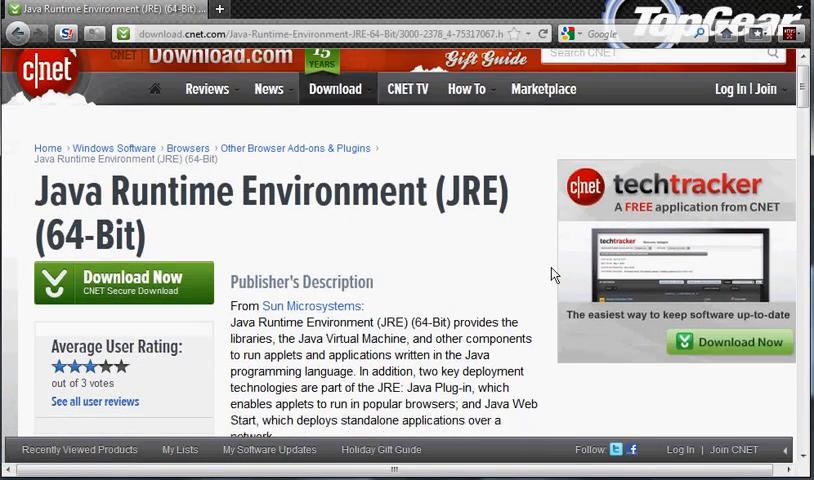
{"action": "scroll", "scroll_direction": "down", "scroll_amount": 3}
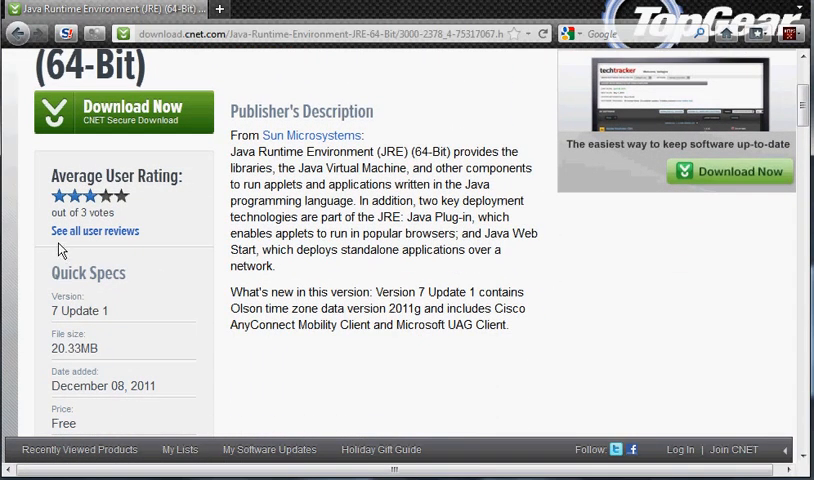
{"action": "scroll", "scroll_direction": "up", "scroll_amount": 3}
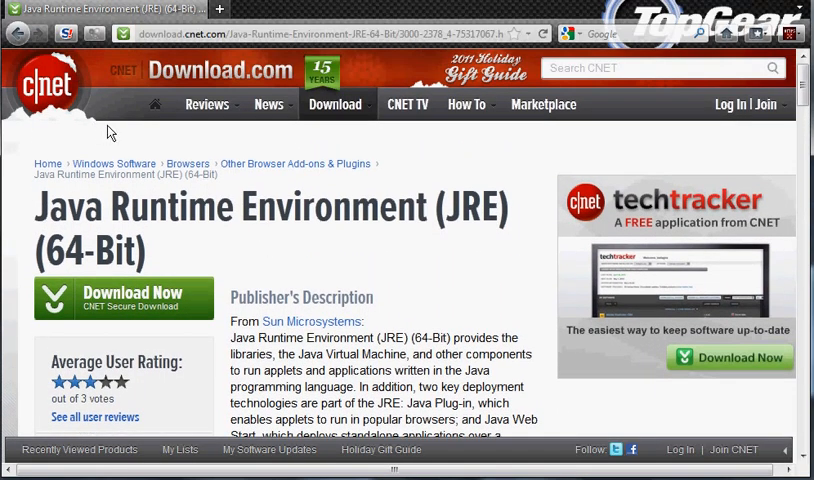
{"action": "mouse_move", "coordinate": [56, 120]}
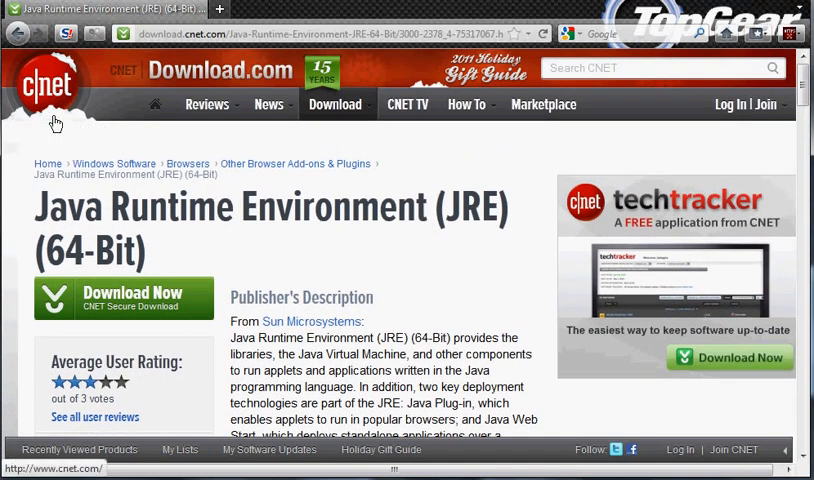
{"action": "scroll", "scroll_direction": "down", "scroll_amount": 3}
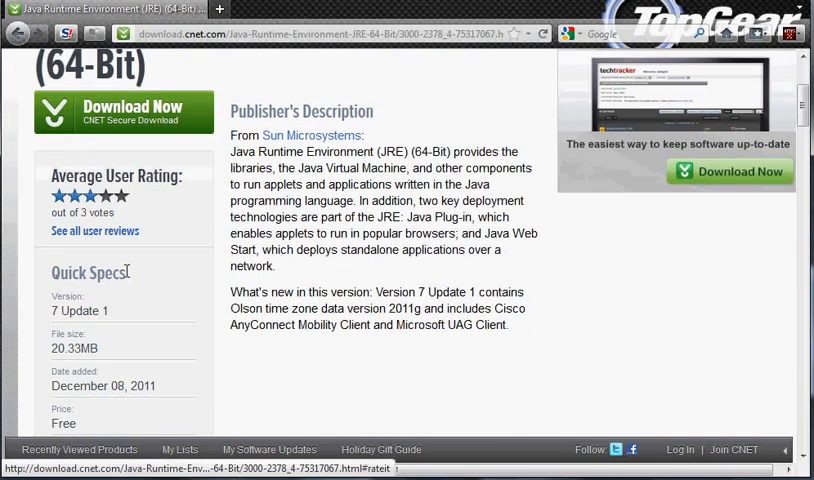
{"action": "scroll", "scroll_direction": "down", "scroll_amount": 3}
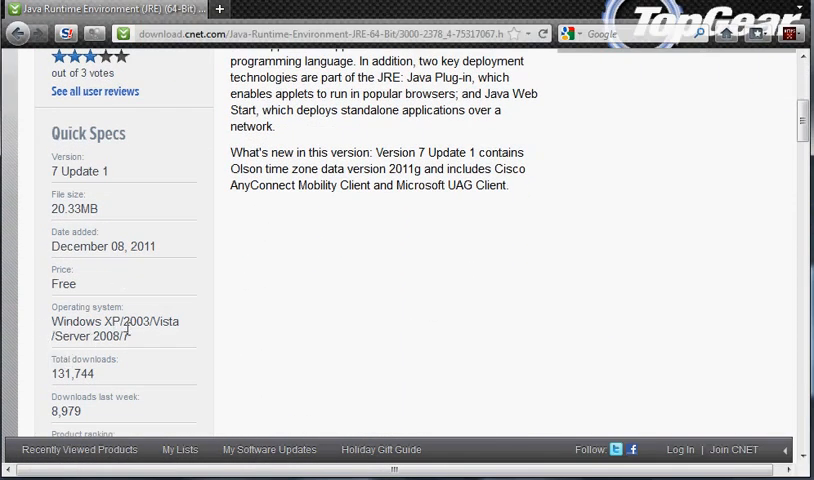
{"action": "scroll", "scroll_direction": "down", "scroll_amount": 3}
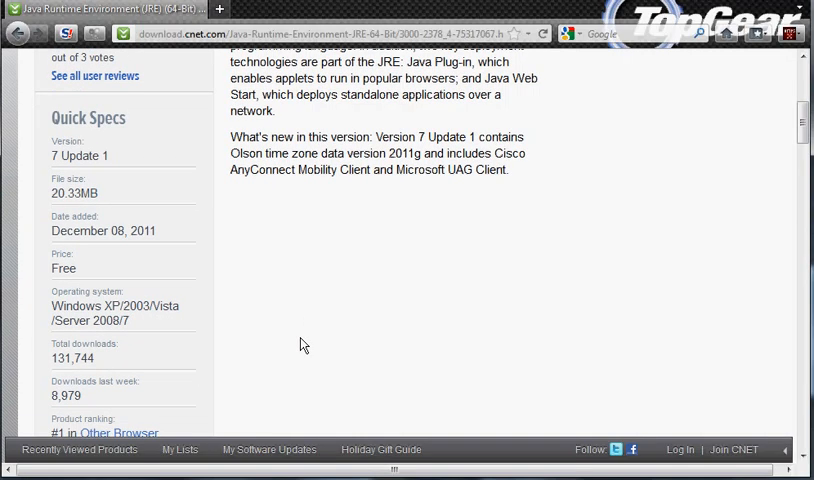
{"action": "mouse_move", "coordinate": [272, 336]}
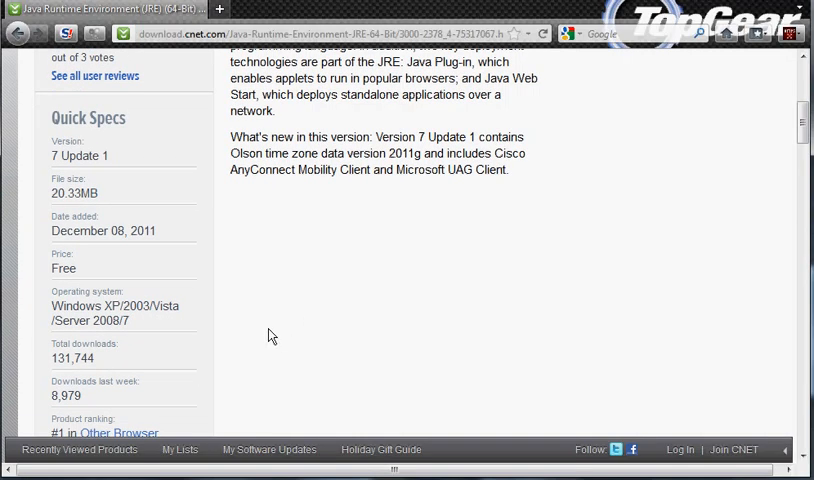
{"action": "mouse_move", "coordinate": [376, 260]}
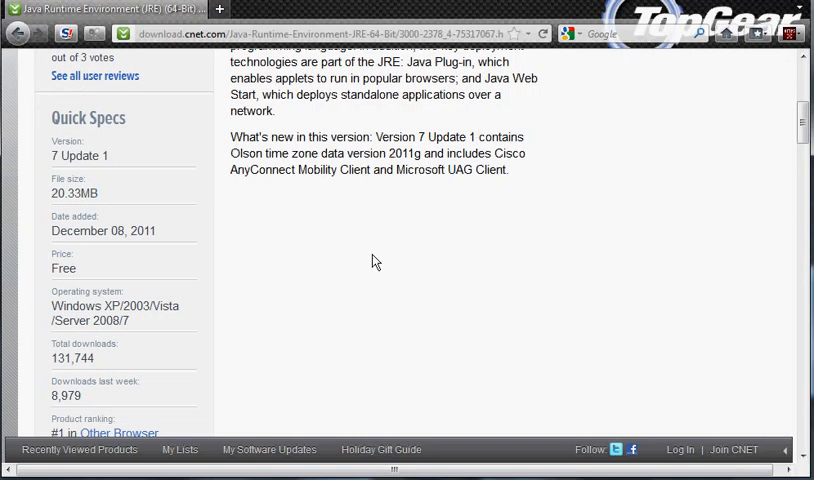
{"action": "scroll", "scroll_direction": "up", "scroll_amount": 3}
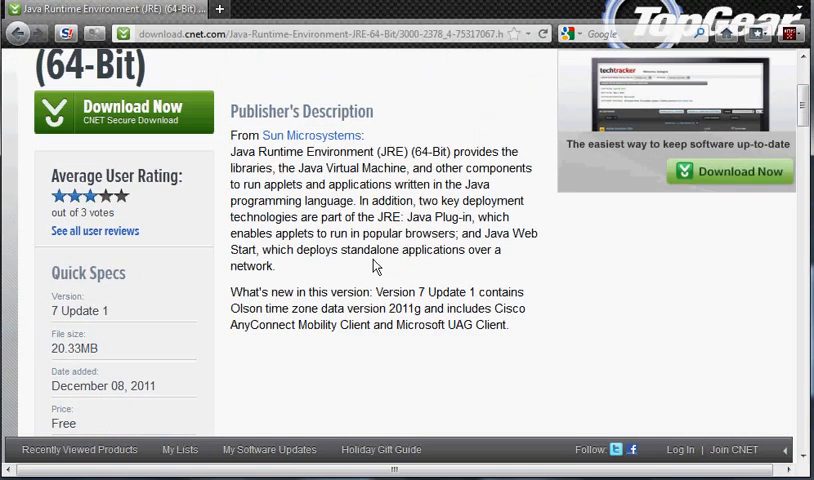
{"action": "scroll", "scroll_direction": "up", "scroll_amount": 3}
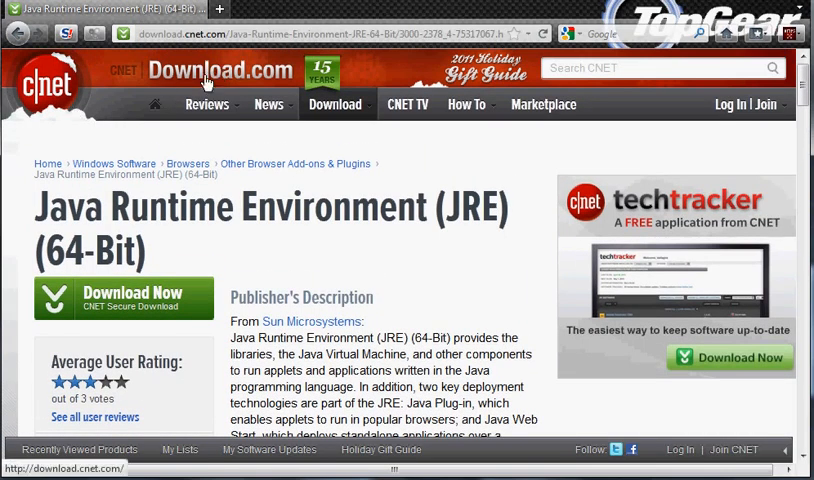
{"action": "mouse_move", "coordinate": [178, 312]}
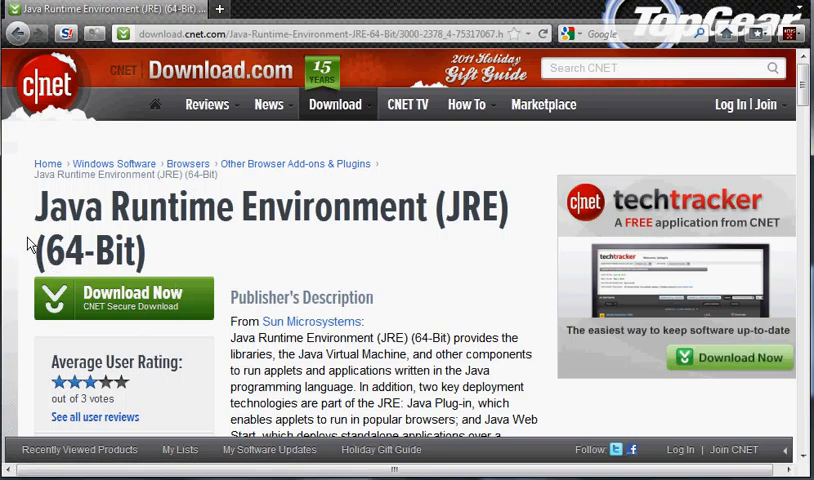
{"action": "mouse_move", "coordinate": [260, 264]}
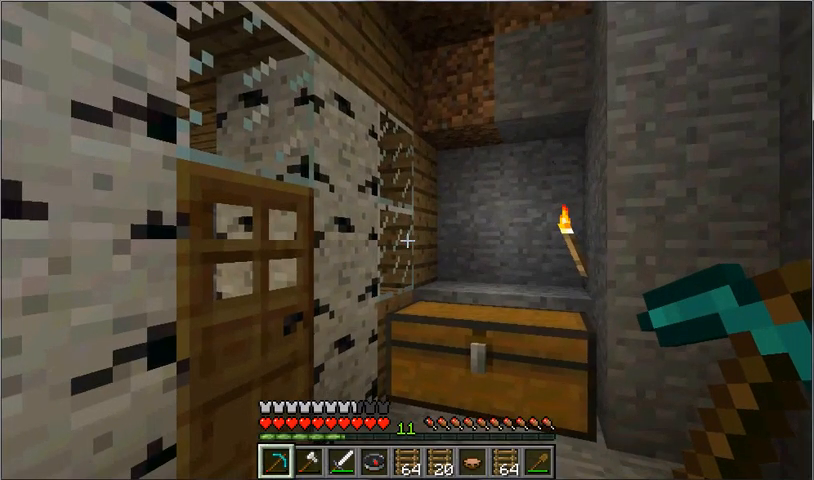
Pause the game and reach Video Settings through the Options menu
{"action": "key", "text": "Escape"}
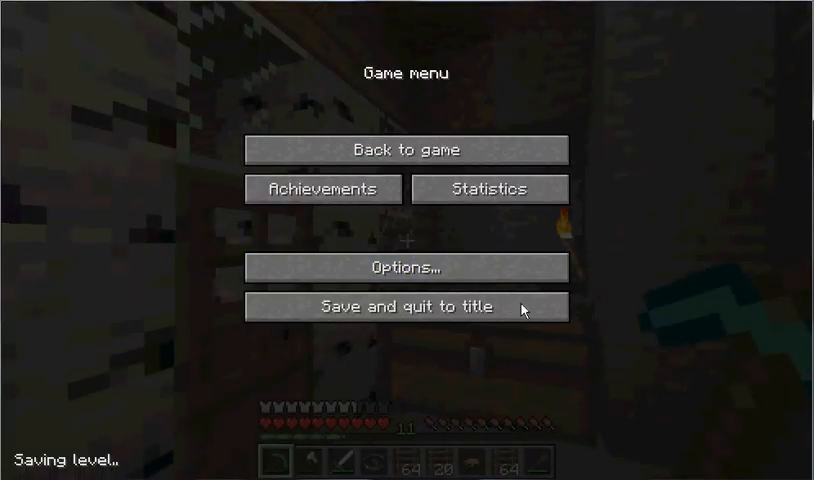
{"action": "left_click", "coordinate": [404, 268]}
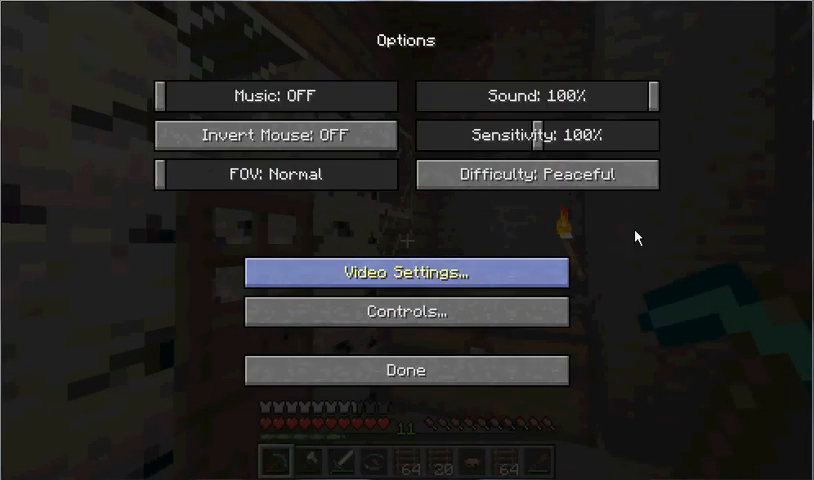
{"action": "left_click", "coordinate": [406, 272]}
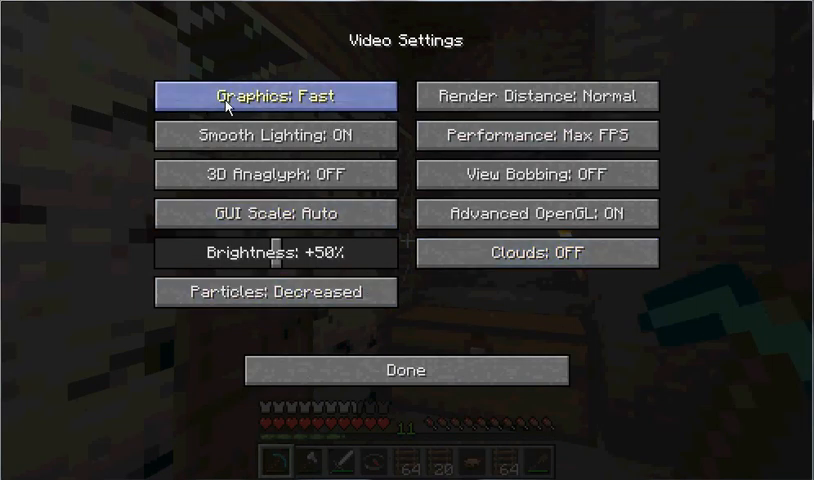
{"action": "mouse_move", "coordinate": [408, 104]}
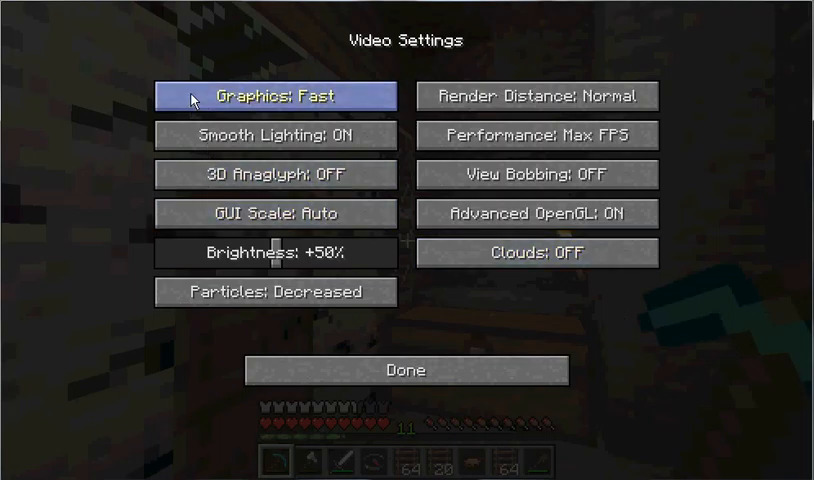
{"action": "mouse_move", "coordinate": [246, 104]}
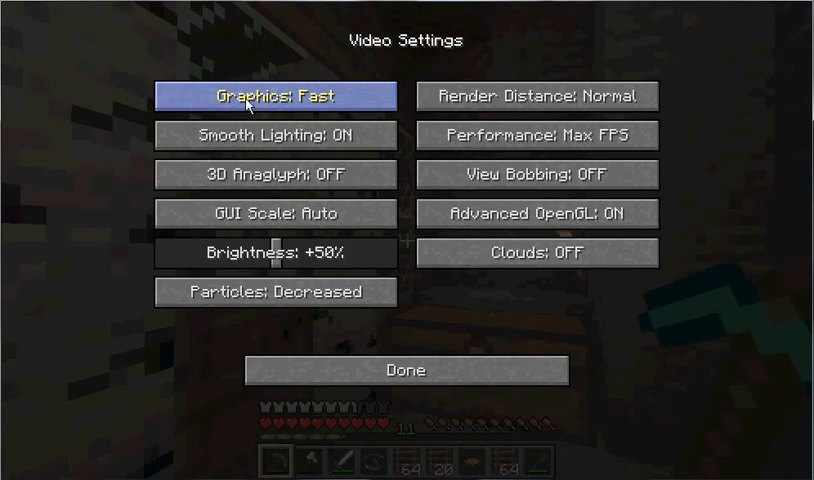
{"action": "mouse_move", "coordinate": [344, 104]}
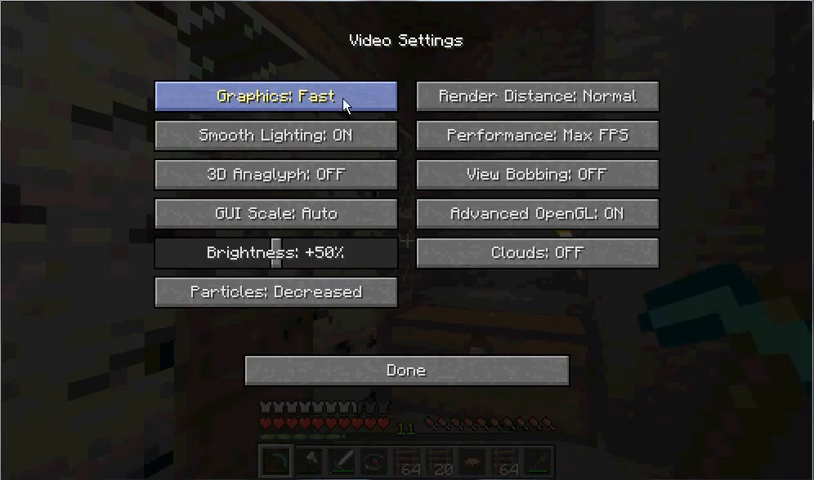
{"action": "mouse_move", "coordinate": [268, 98]}
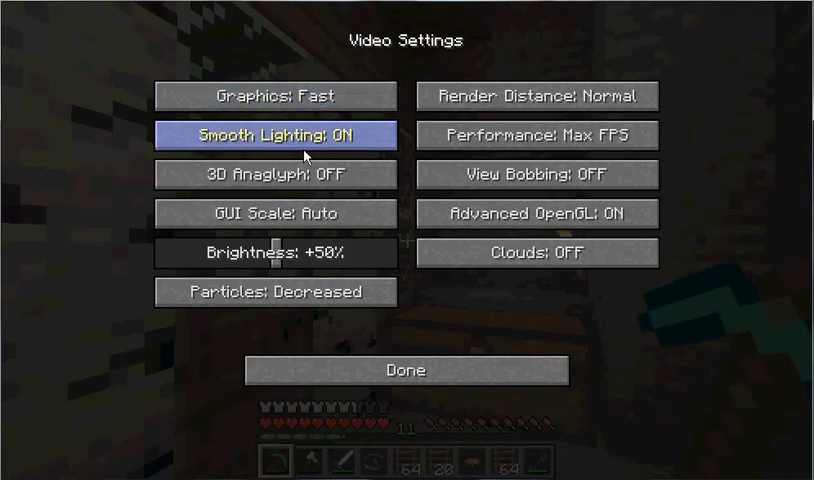
{"action": "mouse_move", "coordinate": [276, 174]}
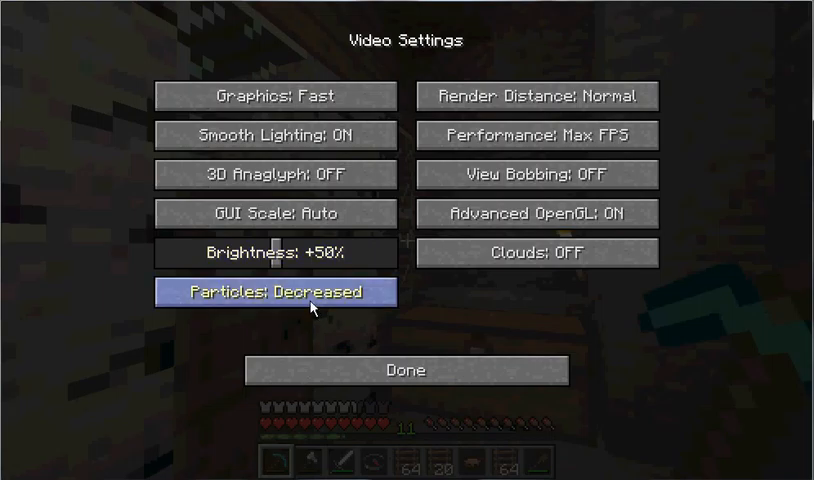
{"action": "left_click", "coordinate": [274, 292]}
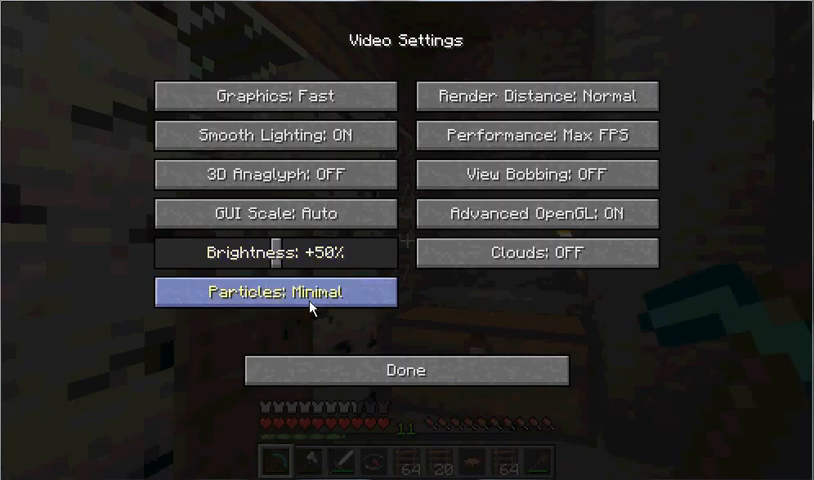
{"action": "left_click", "coordinate": [276, 292]}
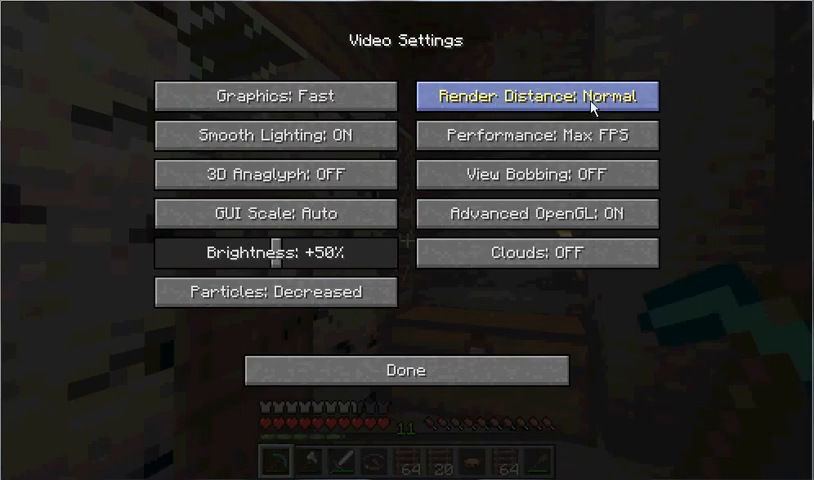
{"action": "mouse_move", "coordinate": [590, 108]}
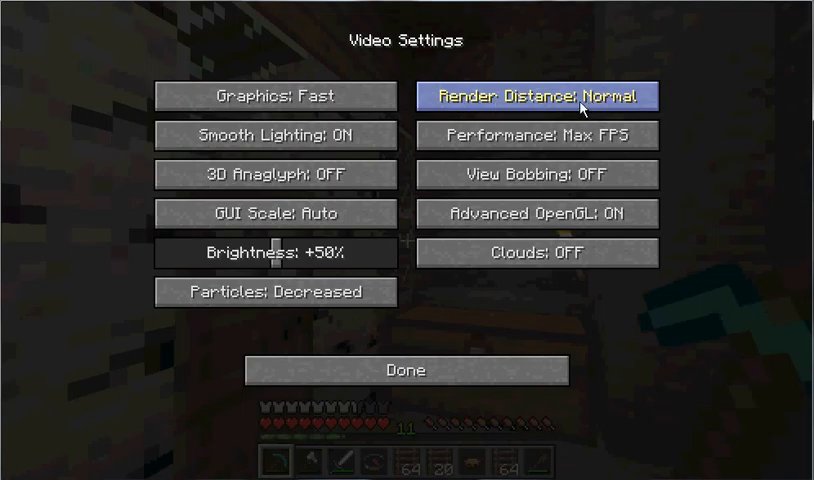
{"action": "mouse_move", "coordinate": [616, 112]}
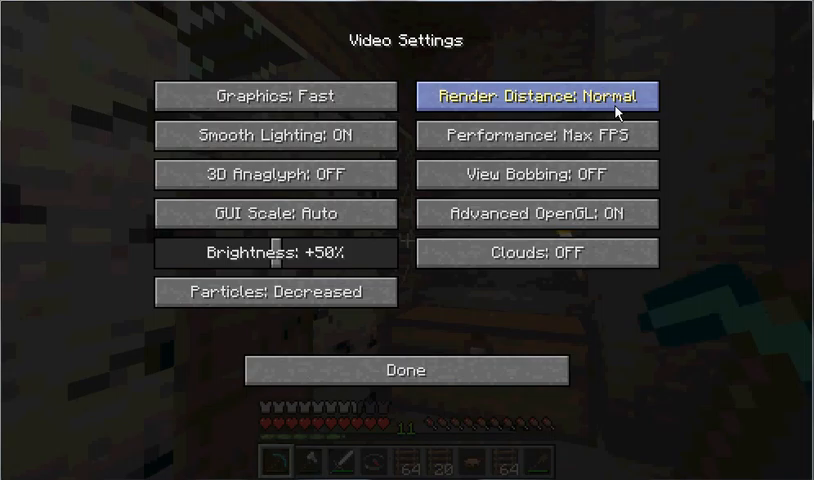
{"action": "mouse_move", "coordinate": [590, 100]}
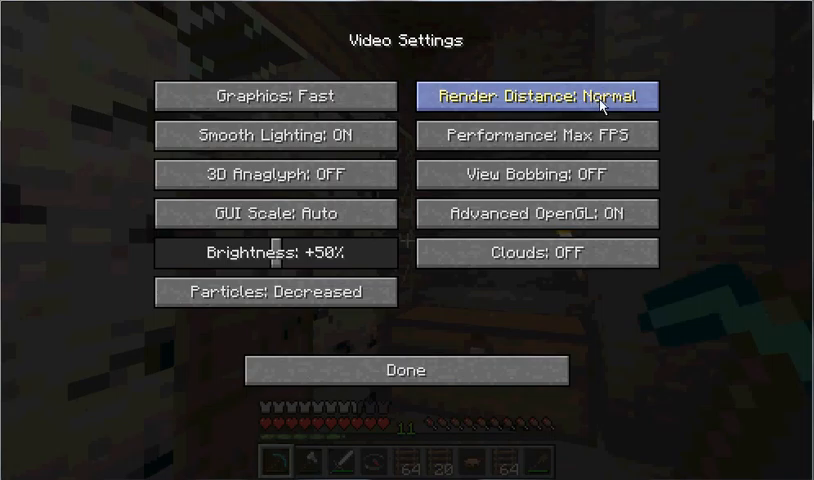
{"action": "mouse_move", "coordinate": [616, 104]}
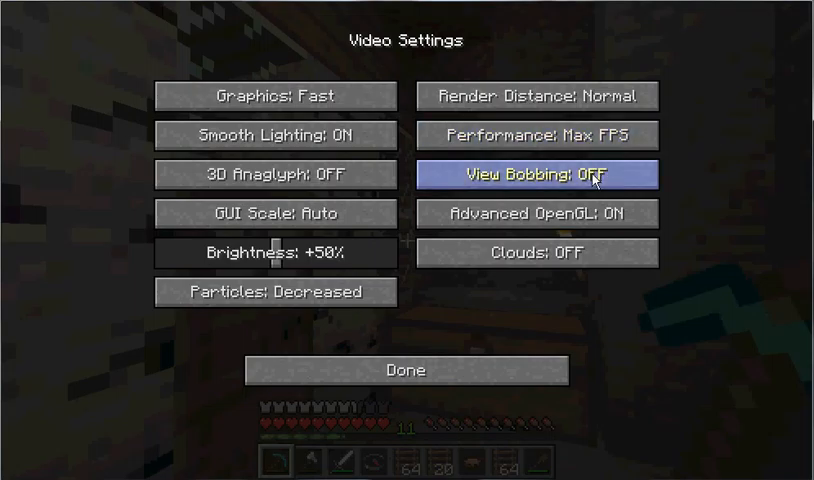
{"action": "mouse_move", "coordinate": [570, 188]}
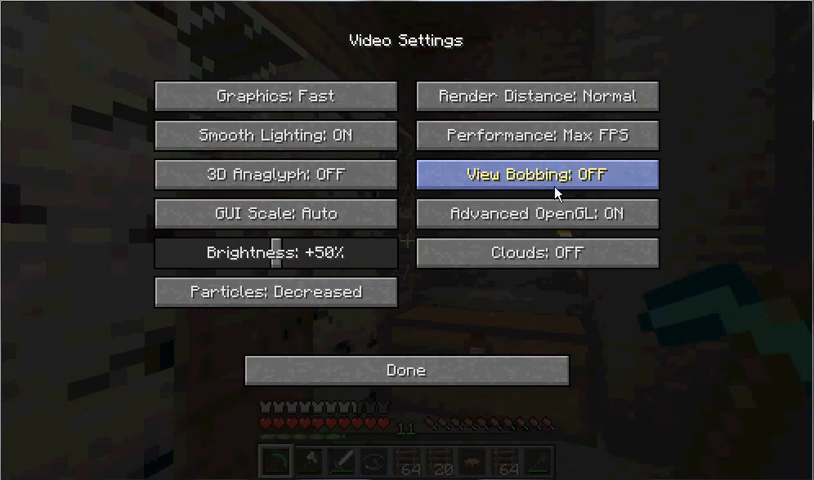
{"action": "mouse_move", "coordinate": [538, 212]}
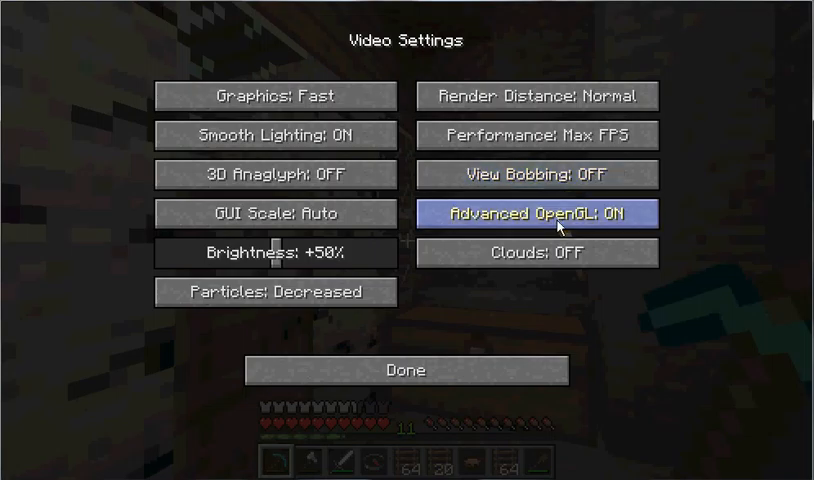
{"action": "mouse_move", "coordinate": [610, 230]}
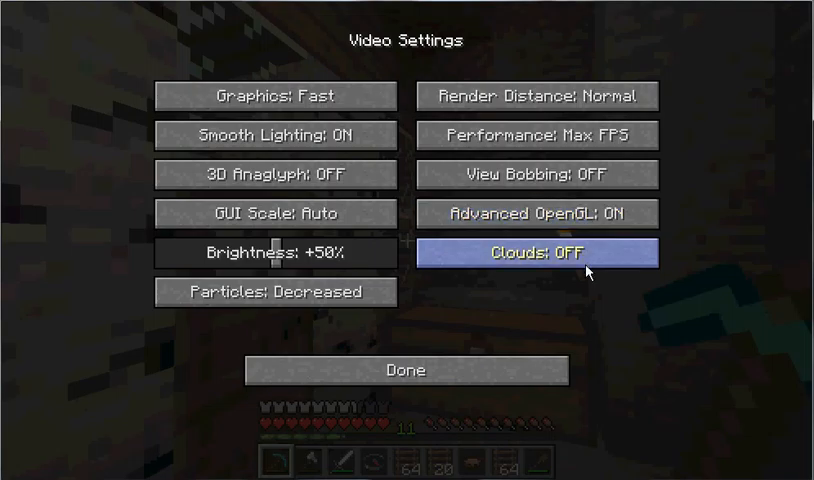
{"action": "mouse_move", "coordinate": [584, 268]}
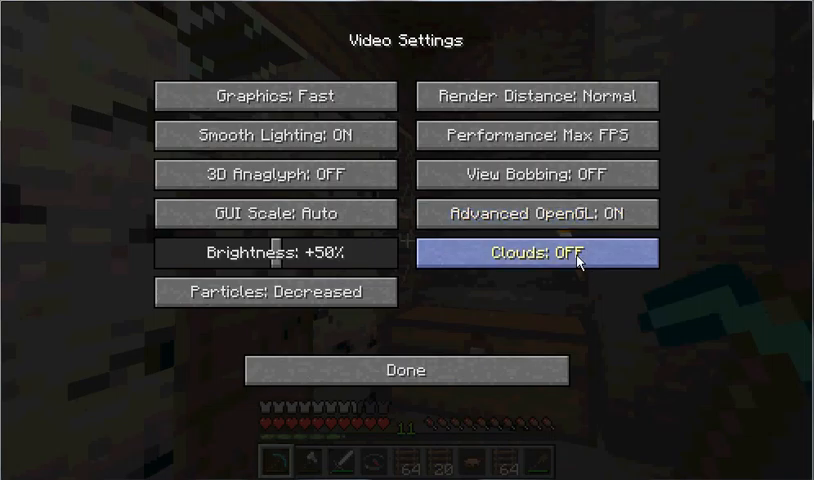
{"action": "mouse_move", "coordinate": [588, 258]}
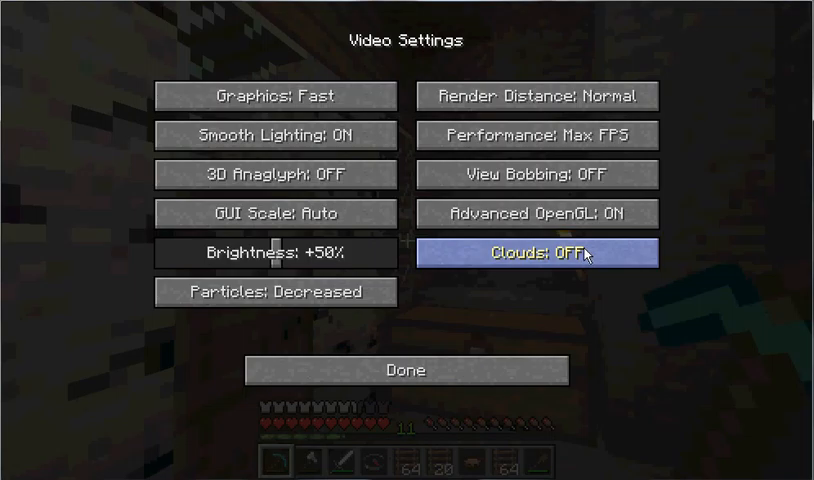
{"action": "mouse_move", "coordinate": [656, 312]}
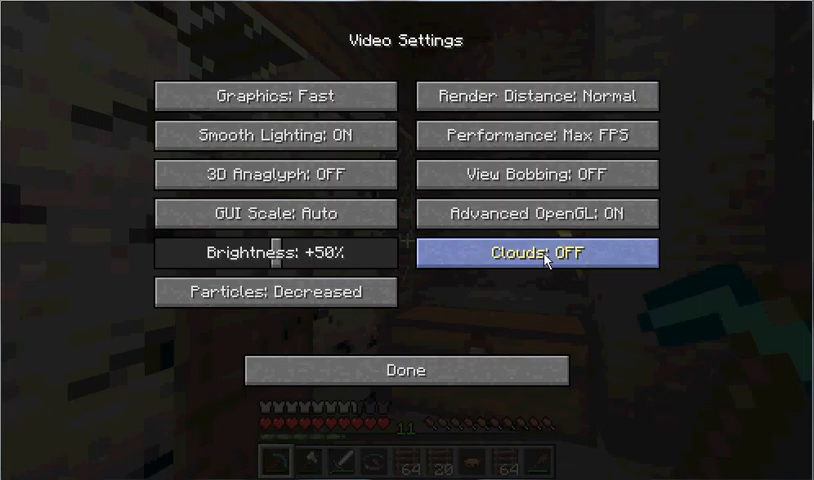
{"action": "mouse_move", "coordinate": [648, 376]}
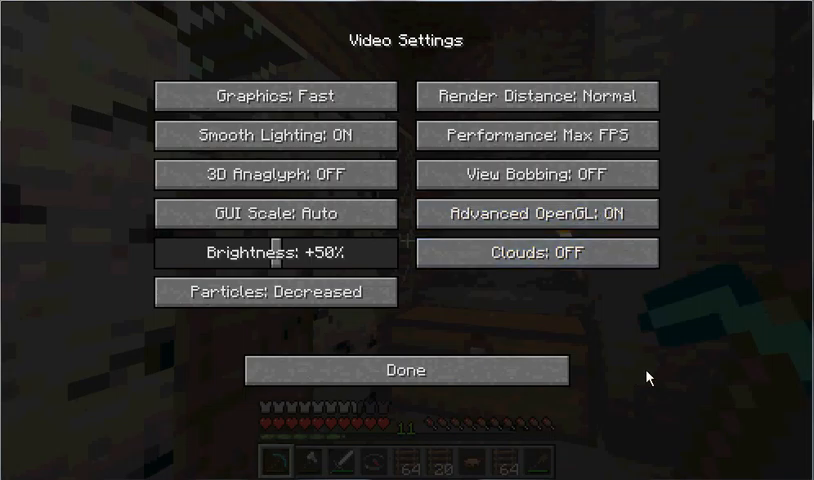
{"action": "mouse_move", "coordinate": [400, 356]}
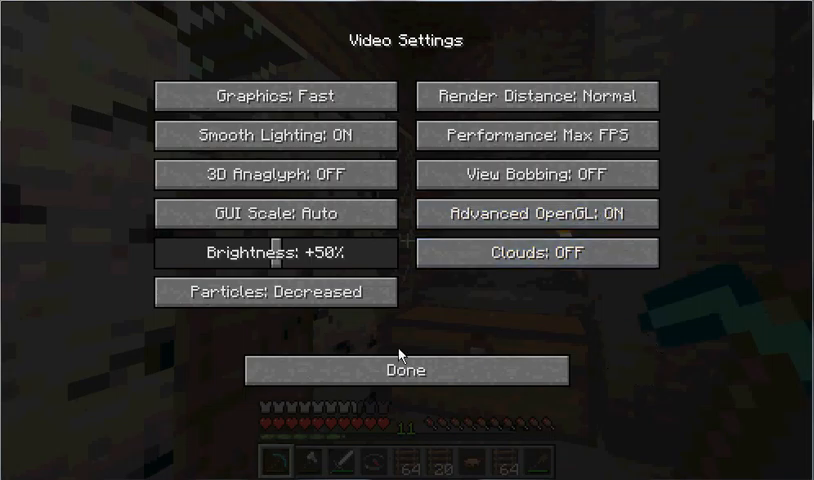
Confirm Video Settings with Done, keeping clouds off and particles Decreased
{"action": "left_click", "coordinate": [404, 368]}
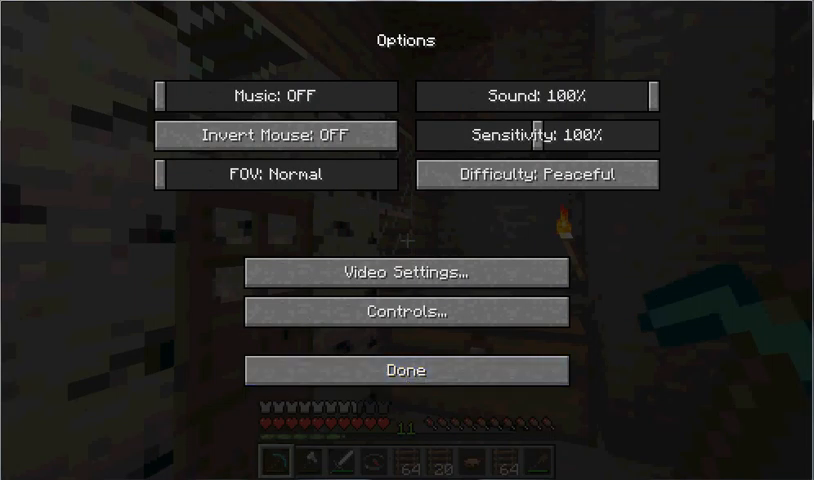